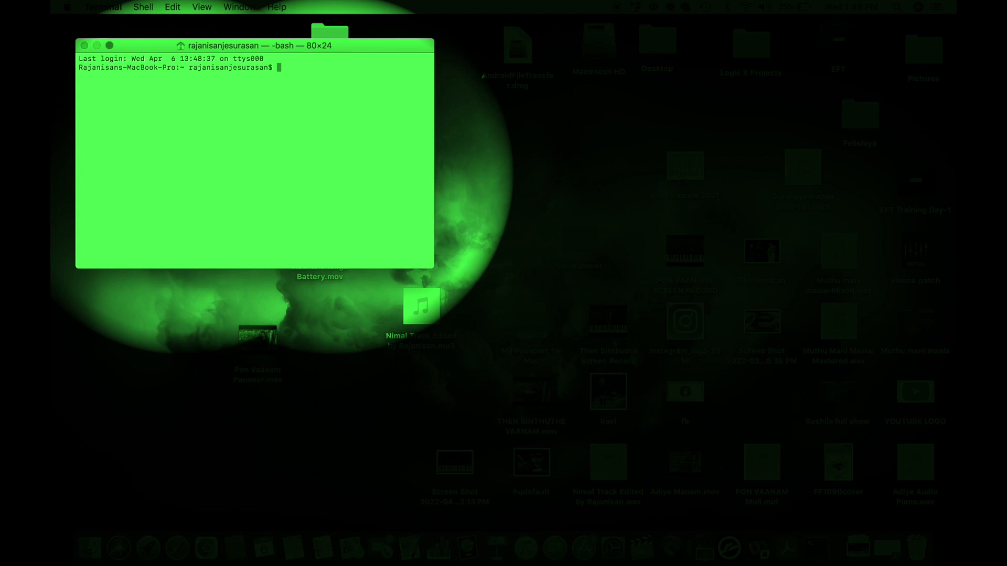
pyautogui.write('sudo')
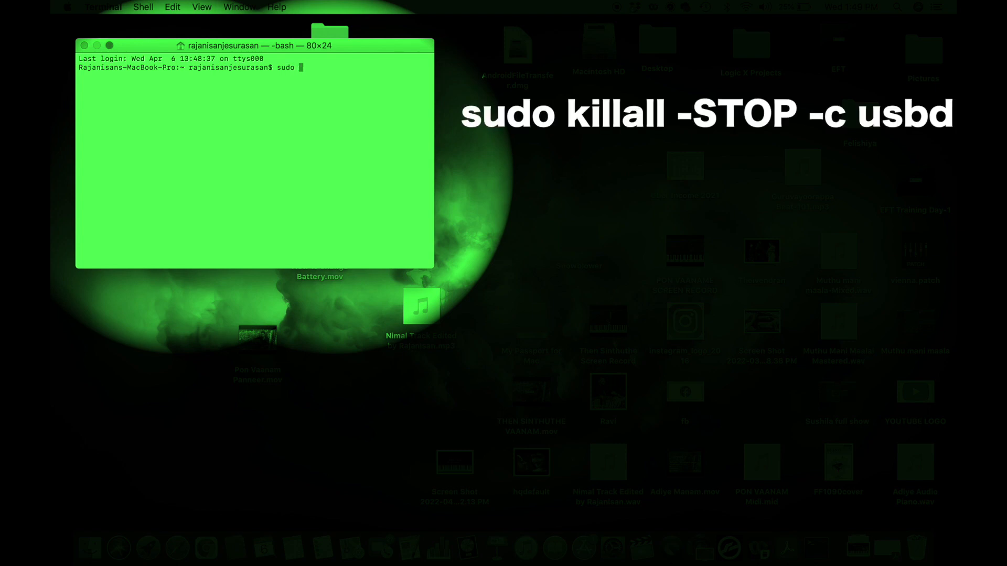
pyautogui.write('killall')
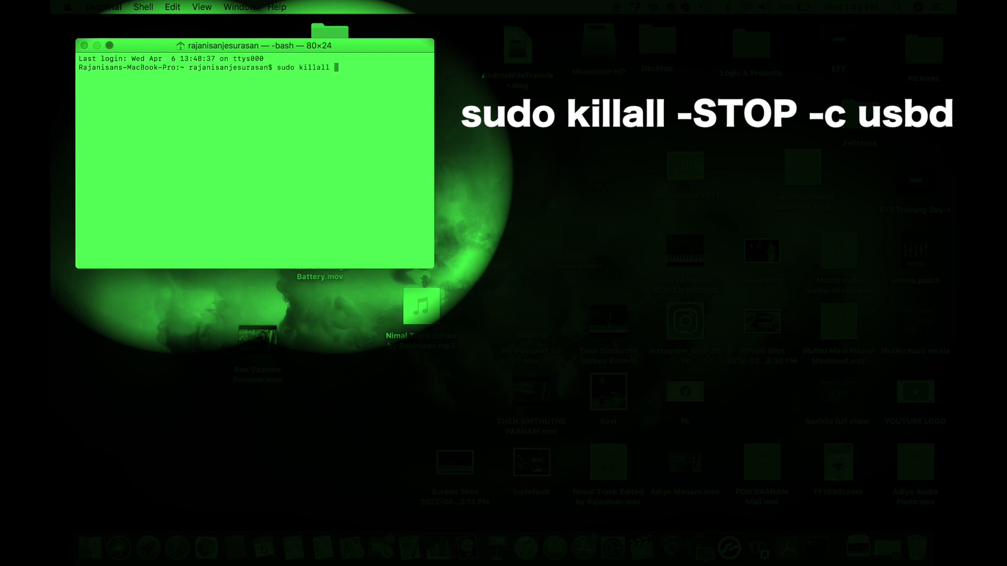
pyautogui.write('-')
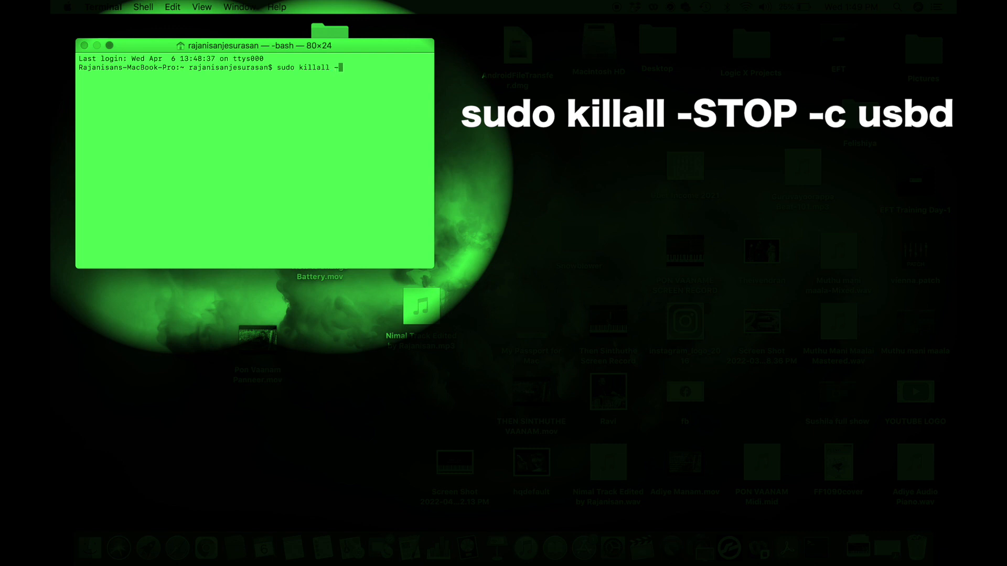
pyautogui.write('STO')
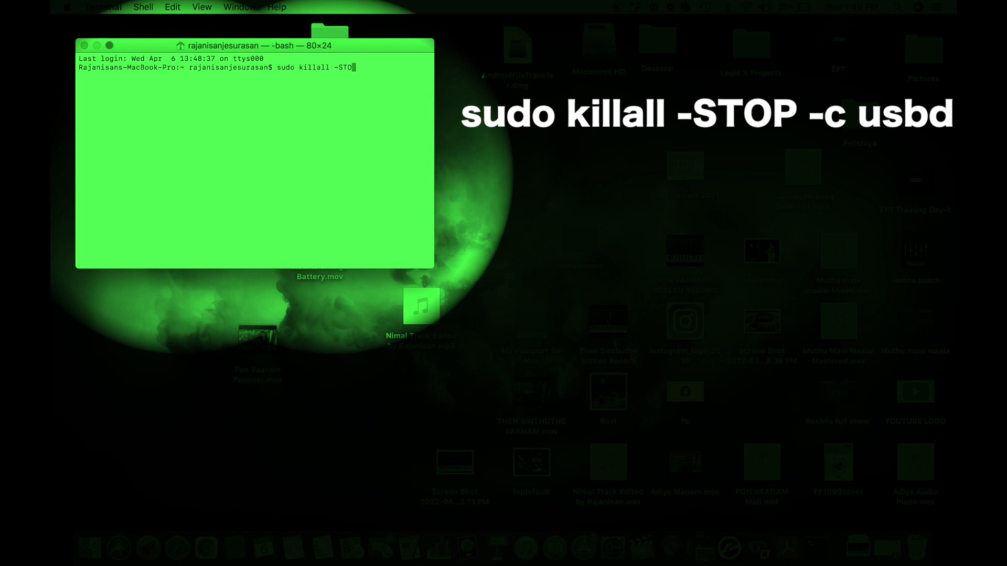
pyautogui.write('" "')
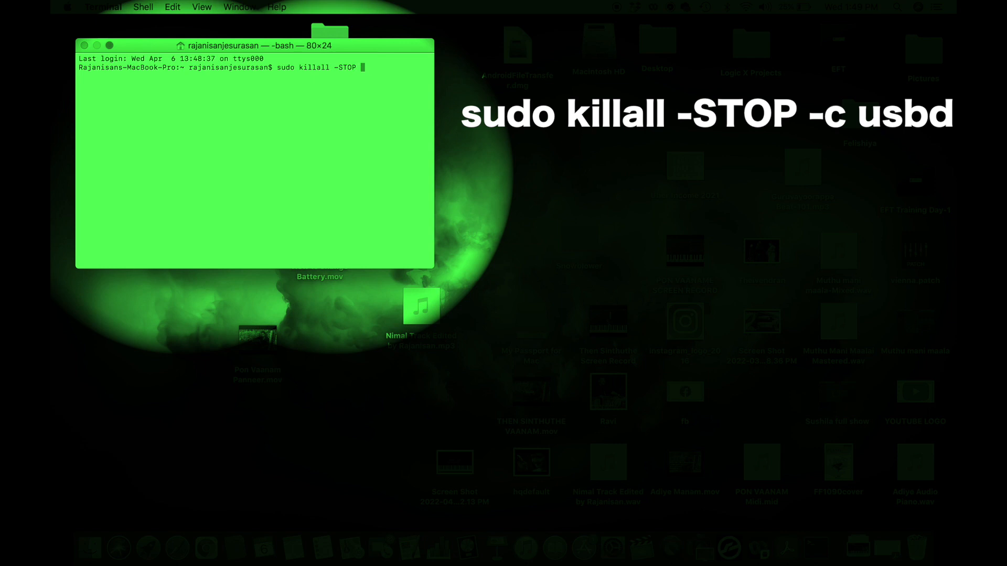
pyautogui.write('-c')
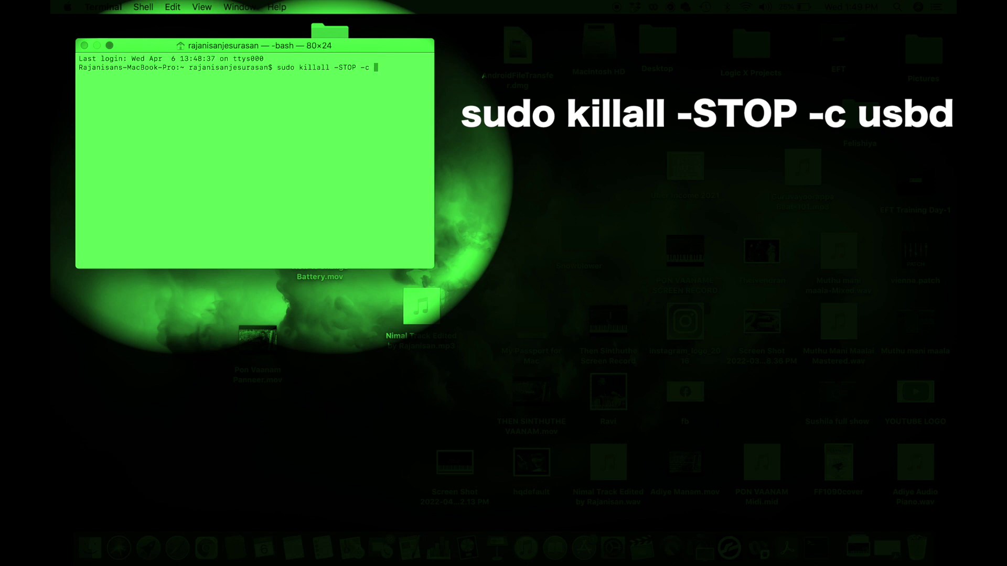
pyautogui.write('us')
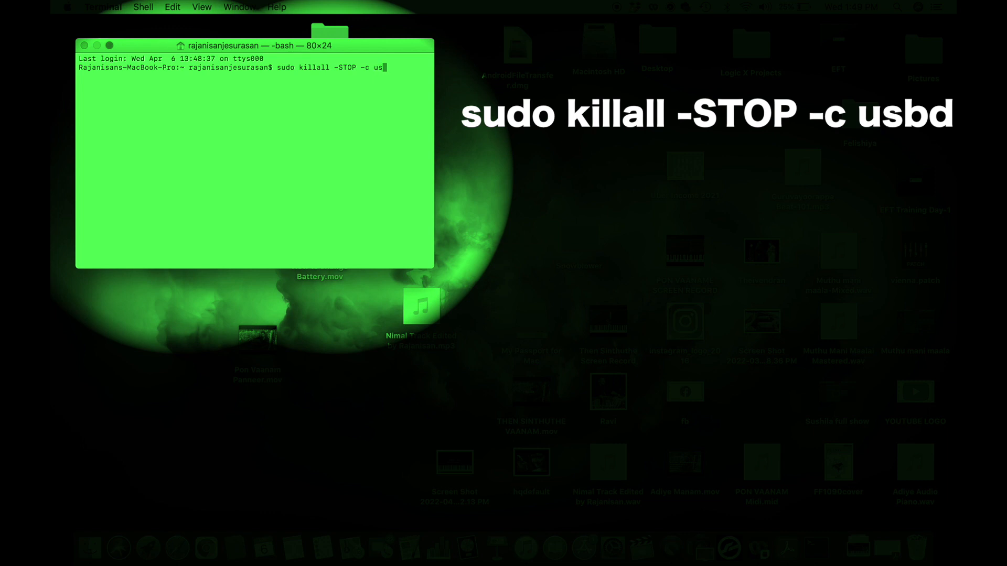